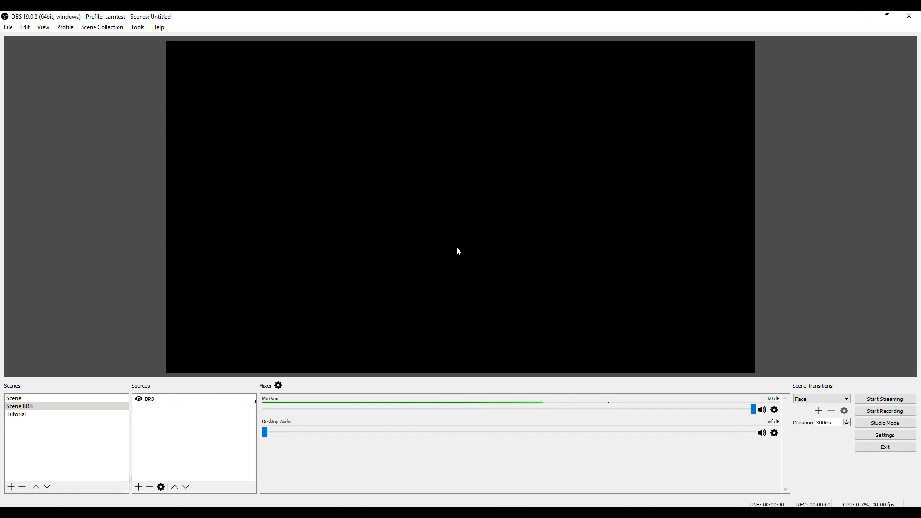
mouse_move(151, 419)
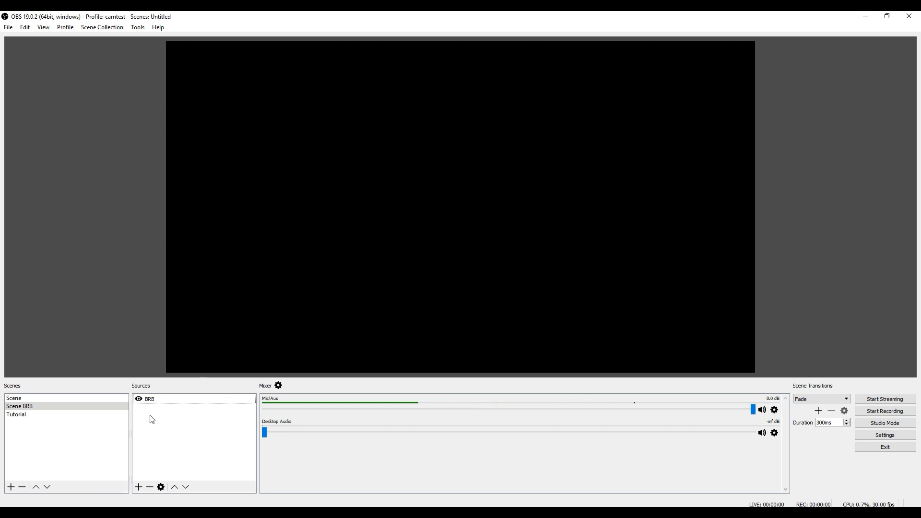
Add a Video Capture Device source named WebCam to Scene BRB, keeping default properties.
left_click(19, 406)
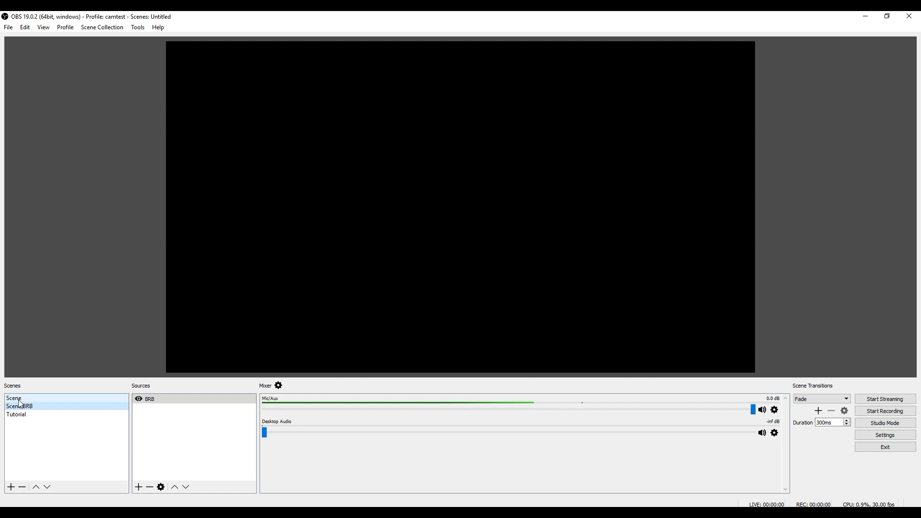
left_click(17, 414)
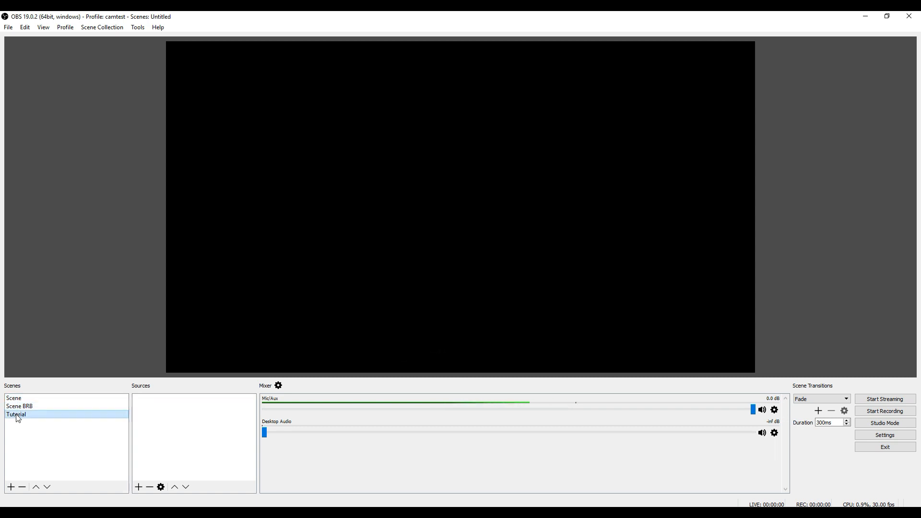
left_click(19, 406)
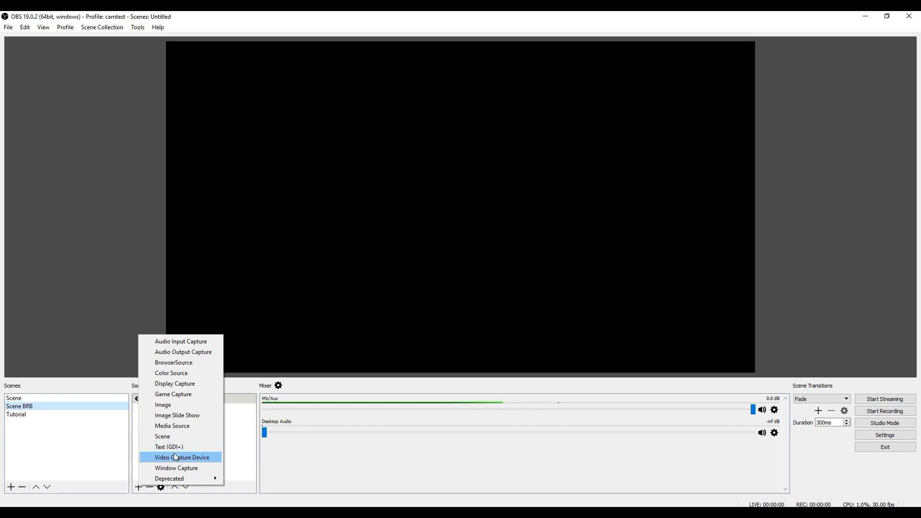
left_click(182, 457)
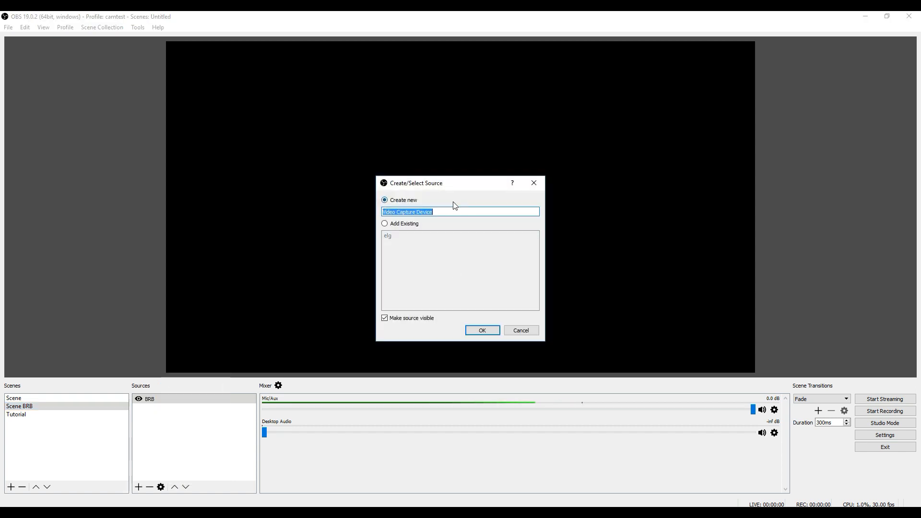
type("WebCam")
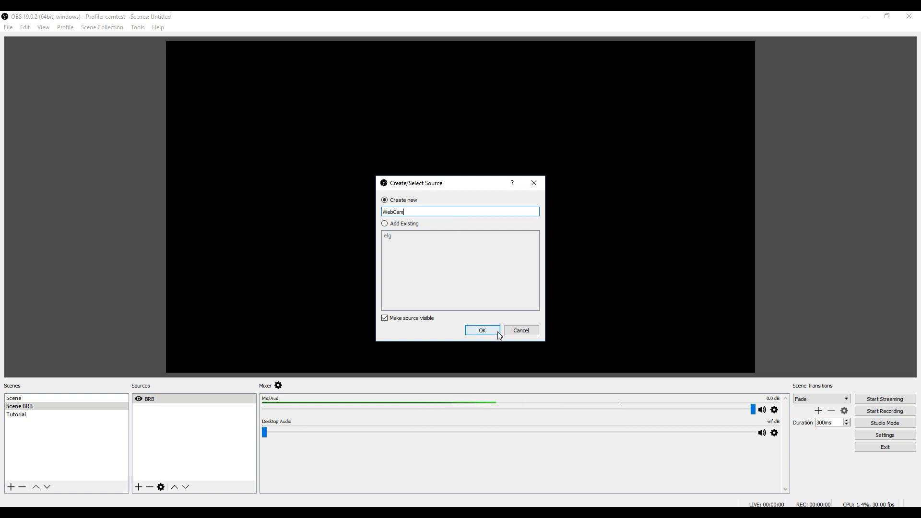
left_click(481, 330)
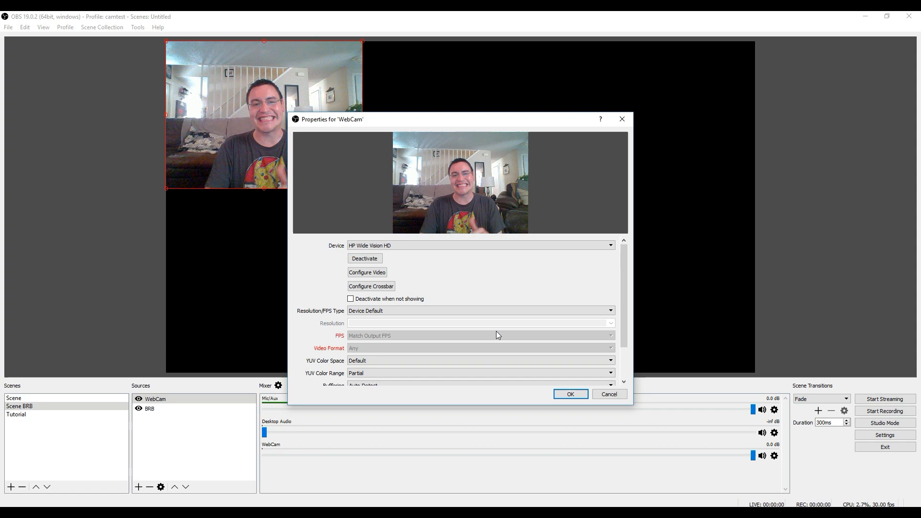
left_click(570, 393)
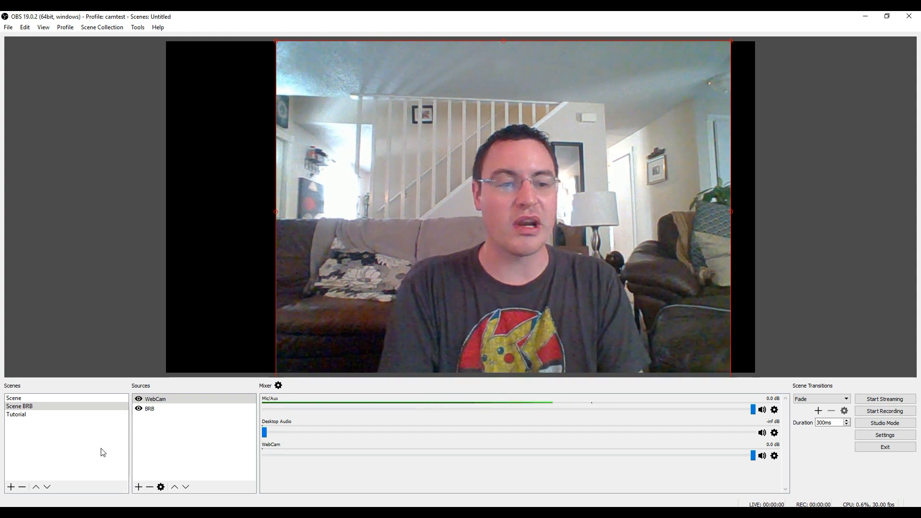
Create a Video Capture Device source named WebCam2 in Tutorial, leaving its properties unchanged.
left_click(17, 414)
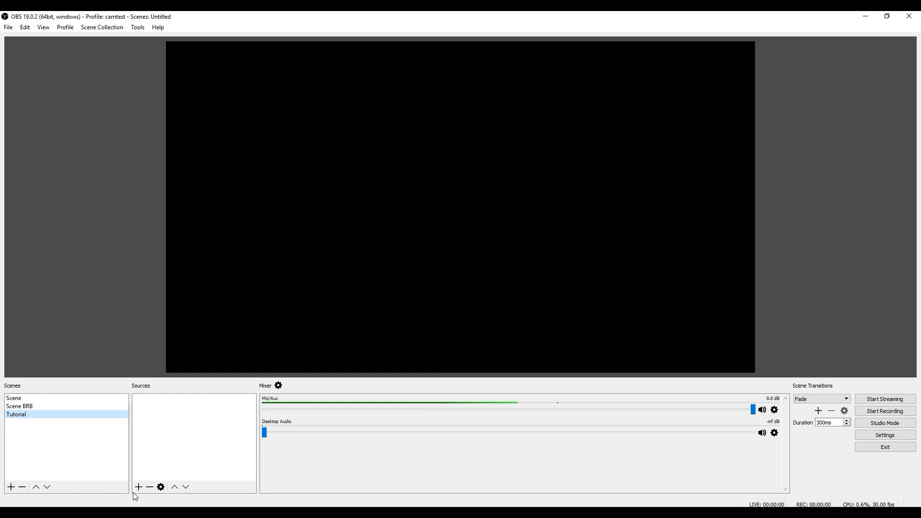
left_click(138, 487)
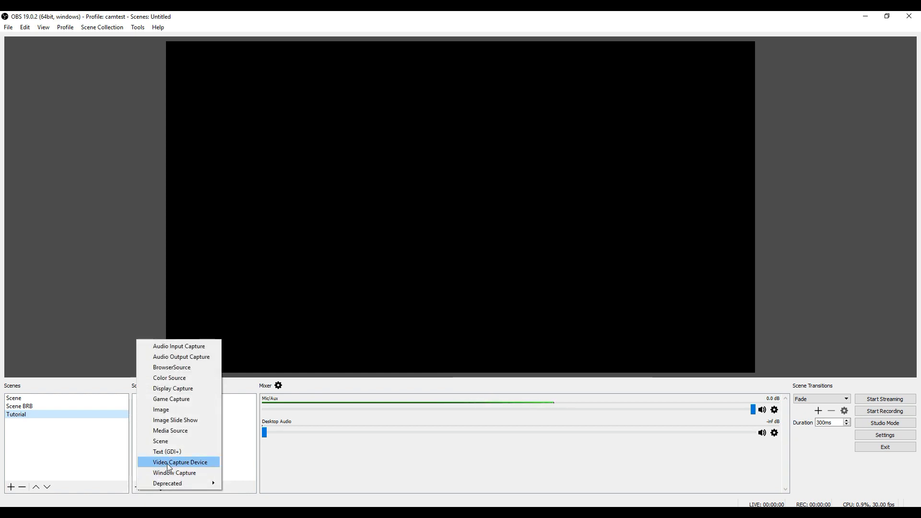
left_click(180, 463)
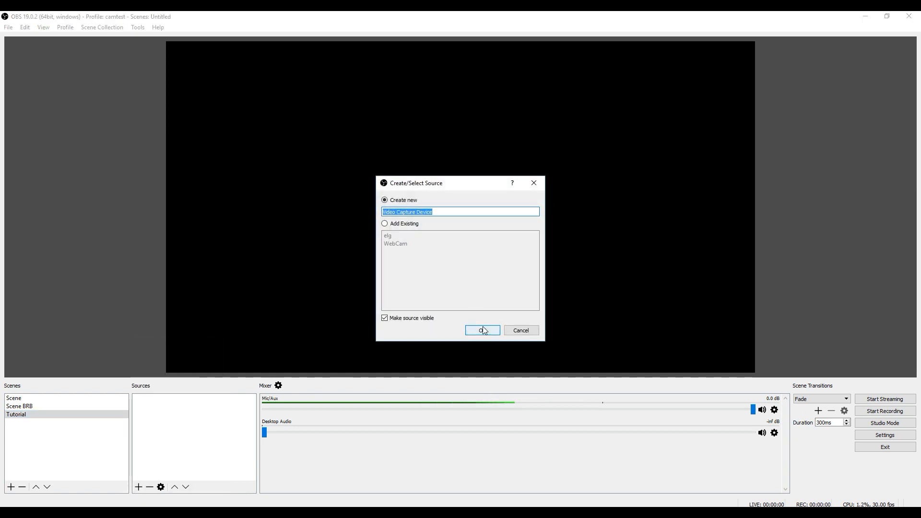
type("WebC")
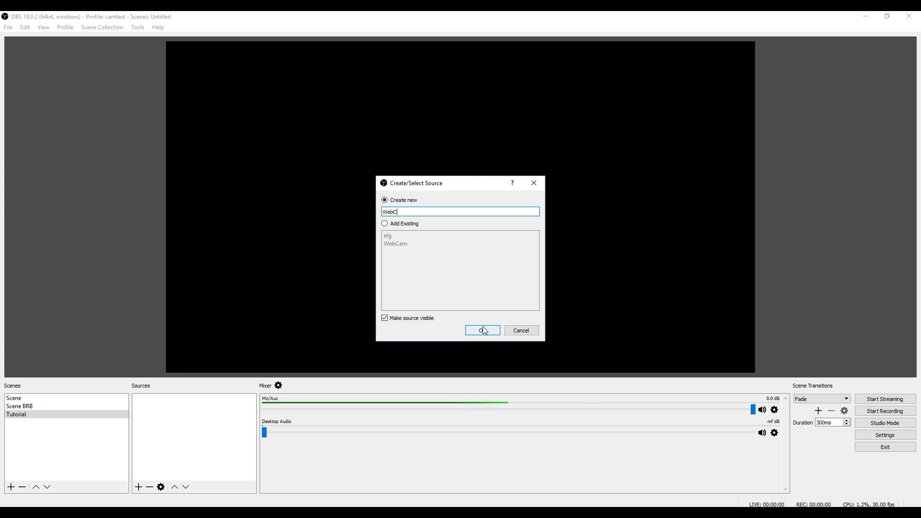
left_click(481, 330)
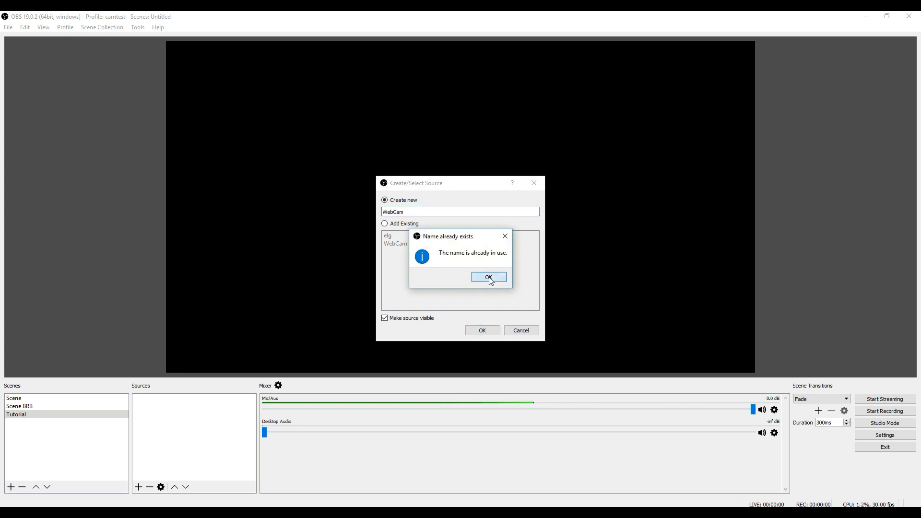
left_click(489, 277)
type("2")
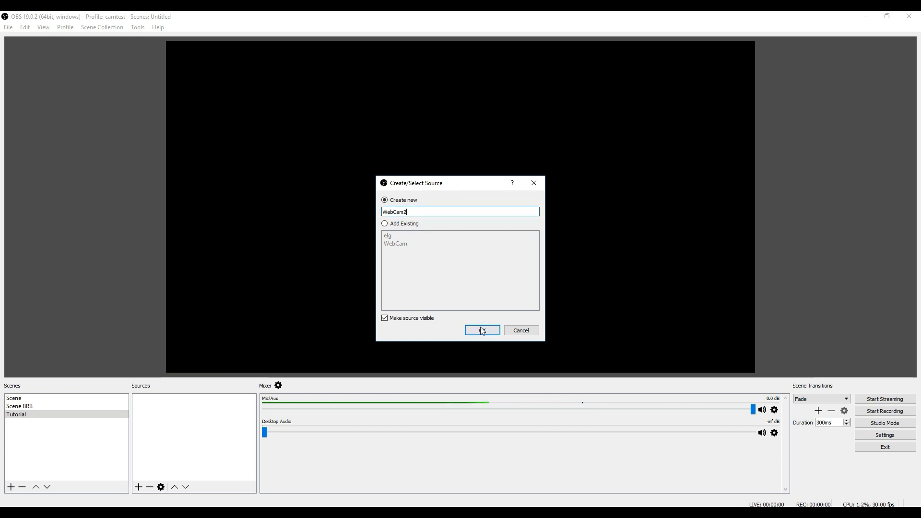
left_click(481, 330)
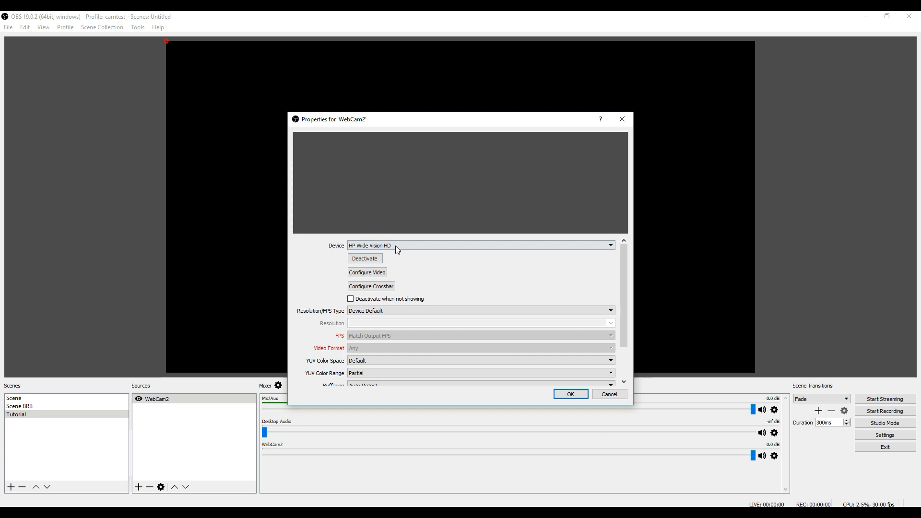
mouse_move(420, 258)
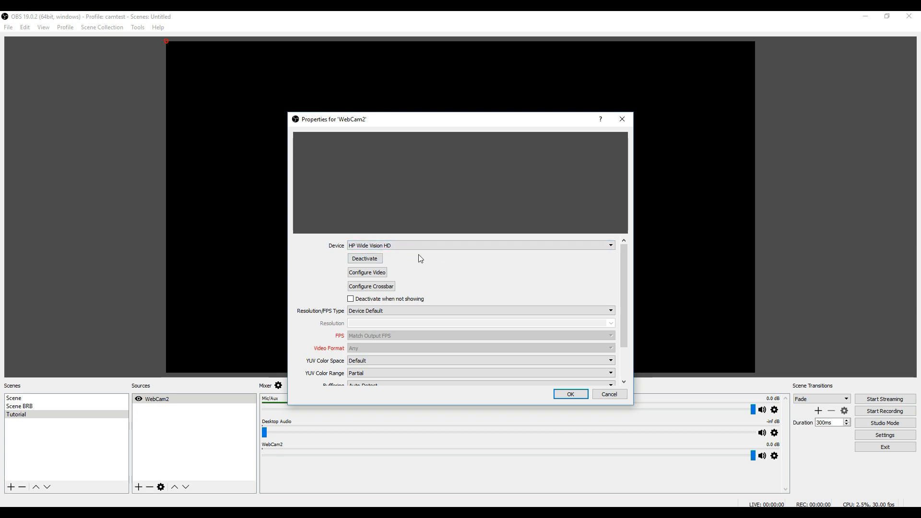
mouse_move(541, 268)
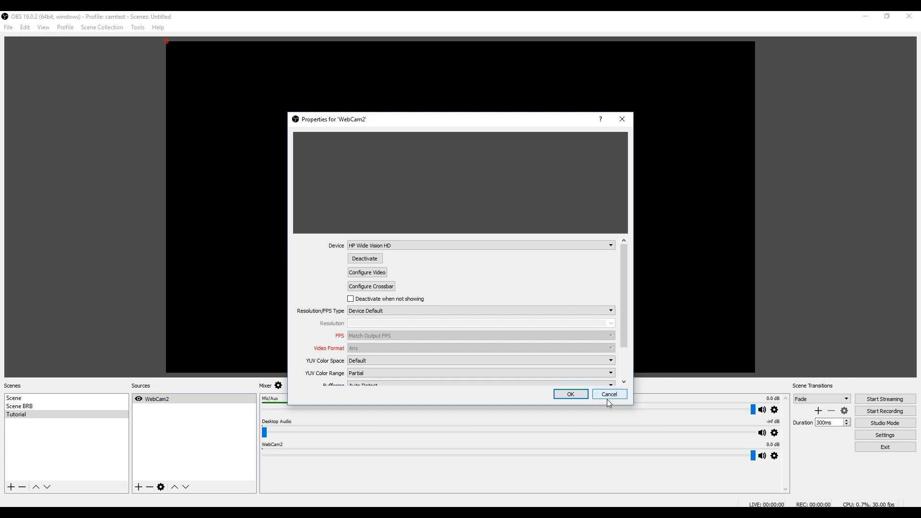
left_click(609, 393)
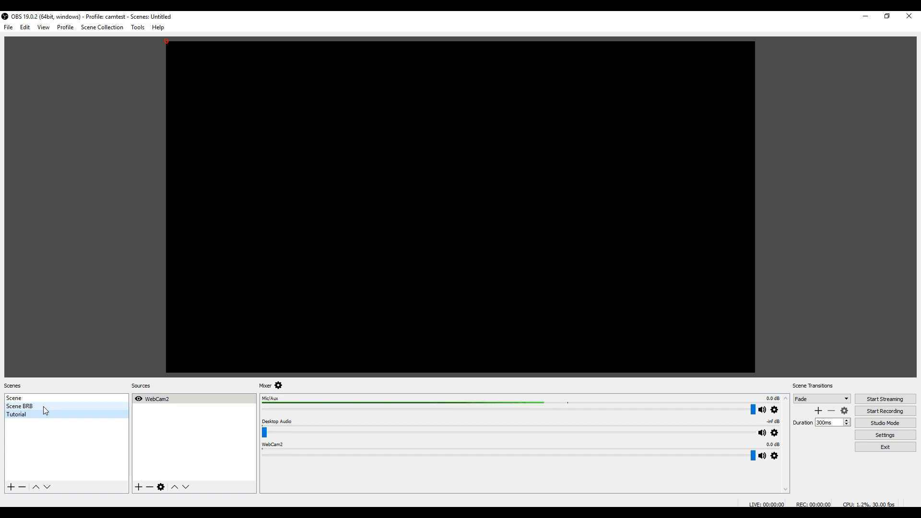
Switch to Scene BRB and copy its WebCam source from the right-click menu.
left_click(18, 406)
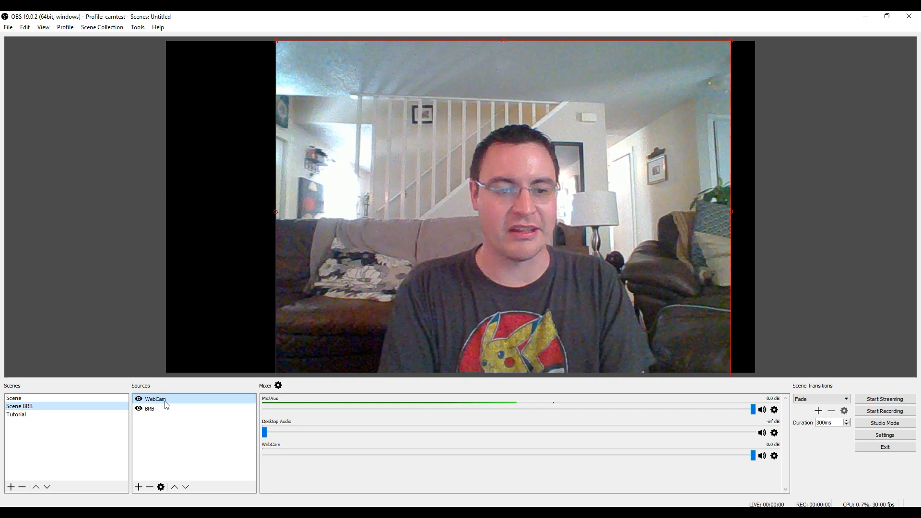
right_click(155, 399)
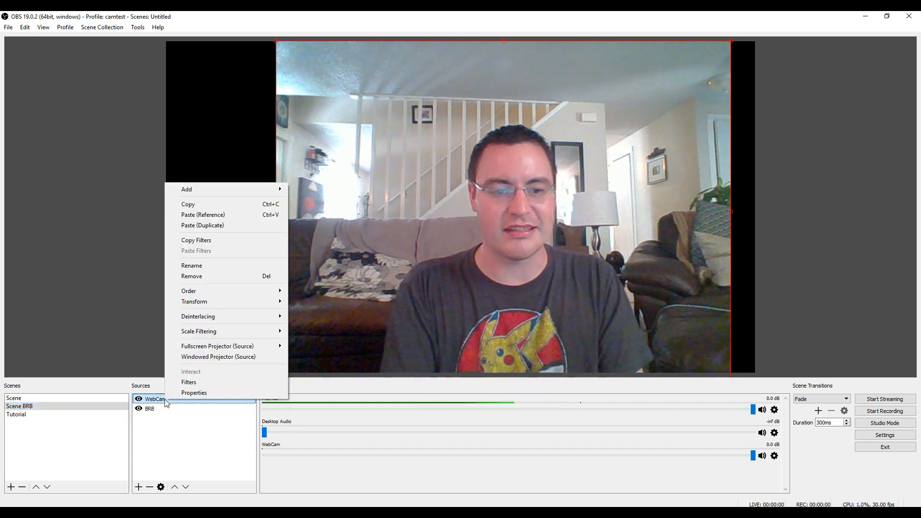
mouse_move(202, 215)
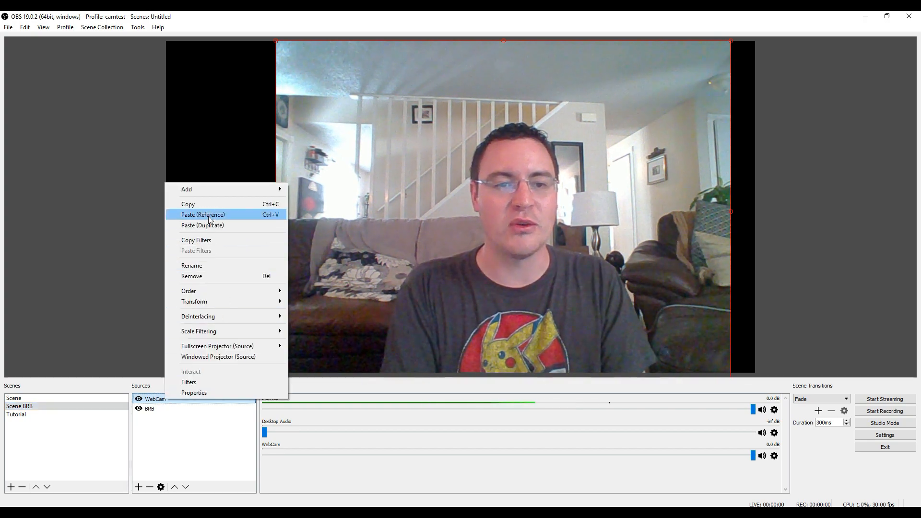
left_click(206, 211)
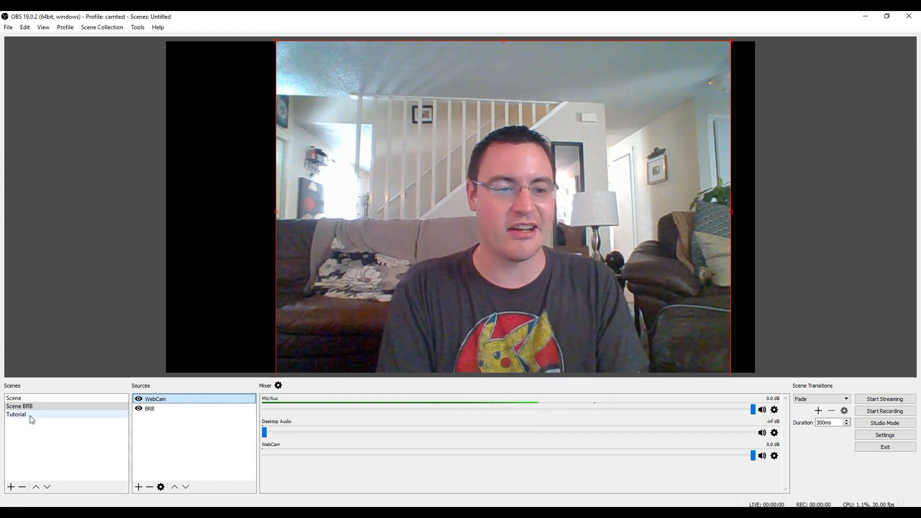
Paste WebCam into Tutorial as an independent duplicate, then return to Scene BRB.
left_click(16, 414)
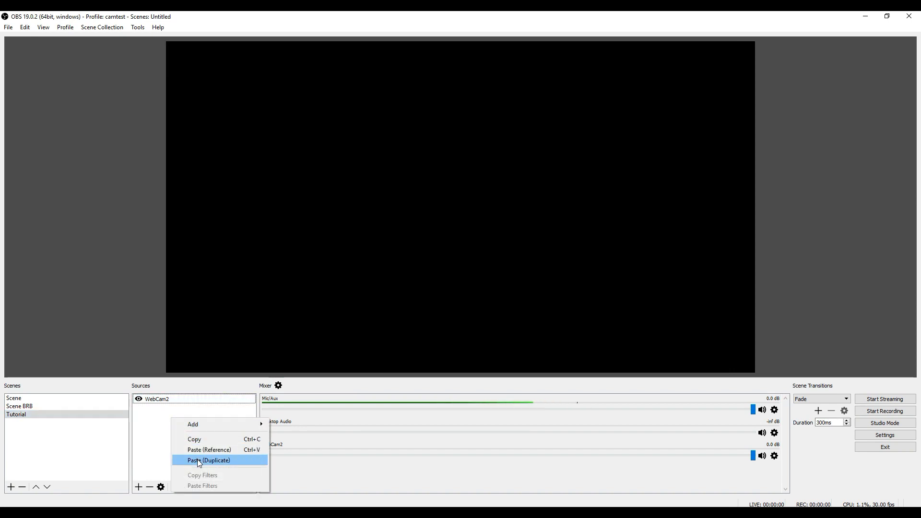
left_click(209, 461)
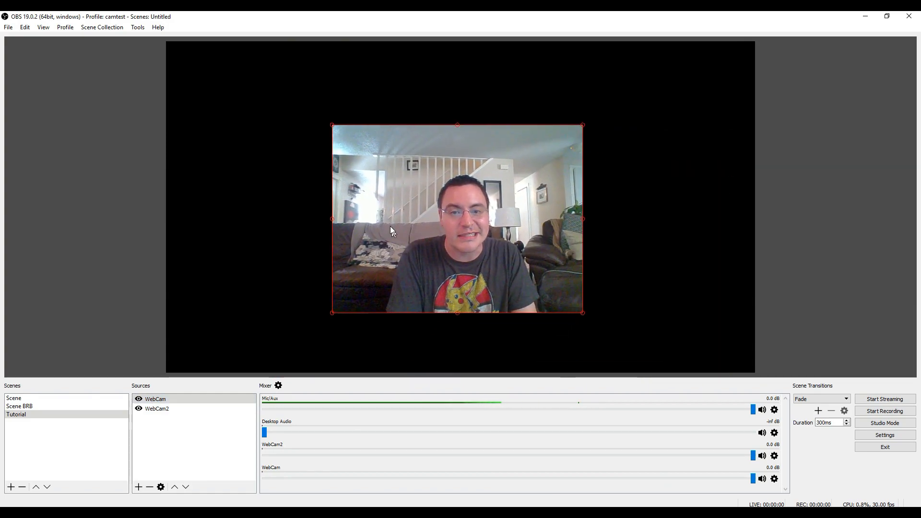
left_click(19, 406)
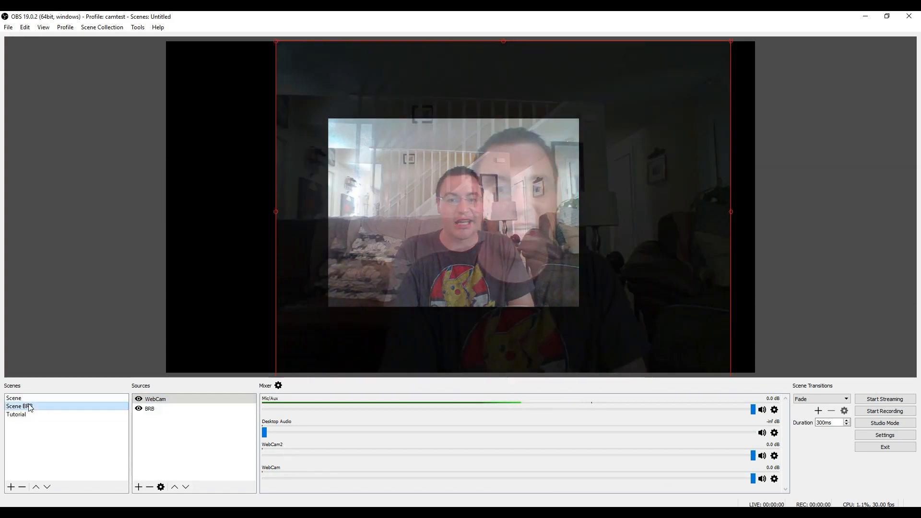